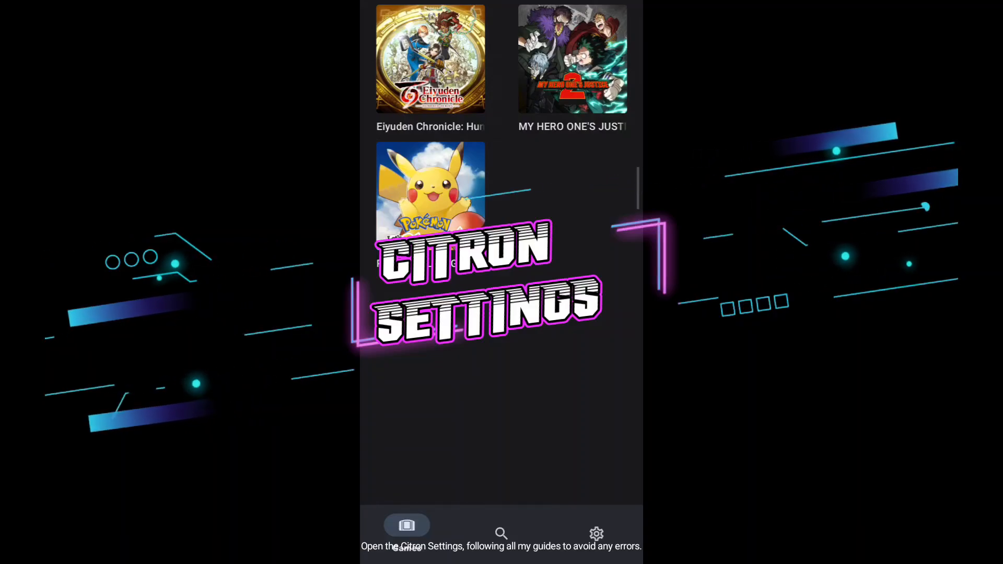
Step: Open Citron's Advanced settings from the Settings tab
click(594, 534)
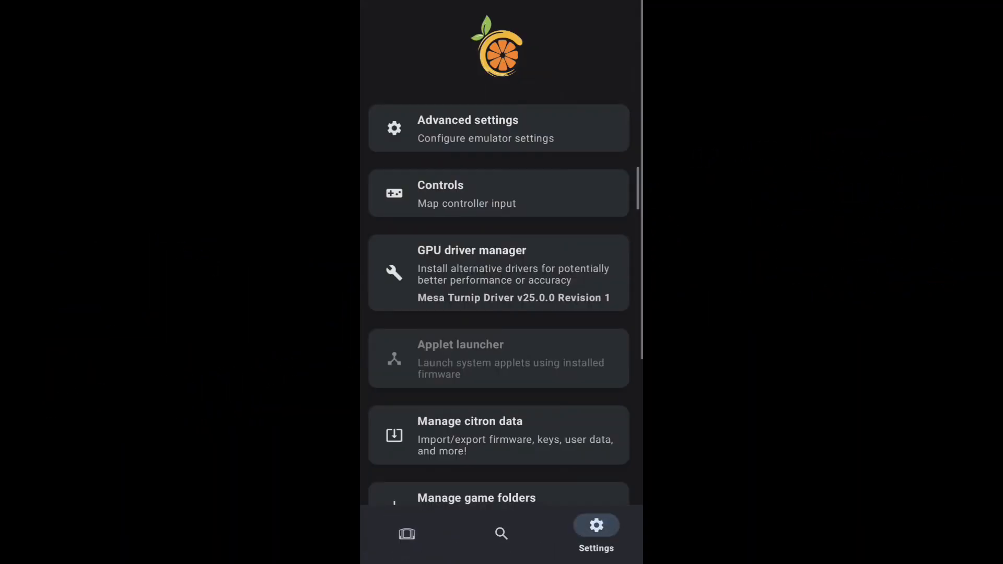
click(497, 128)
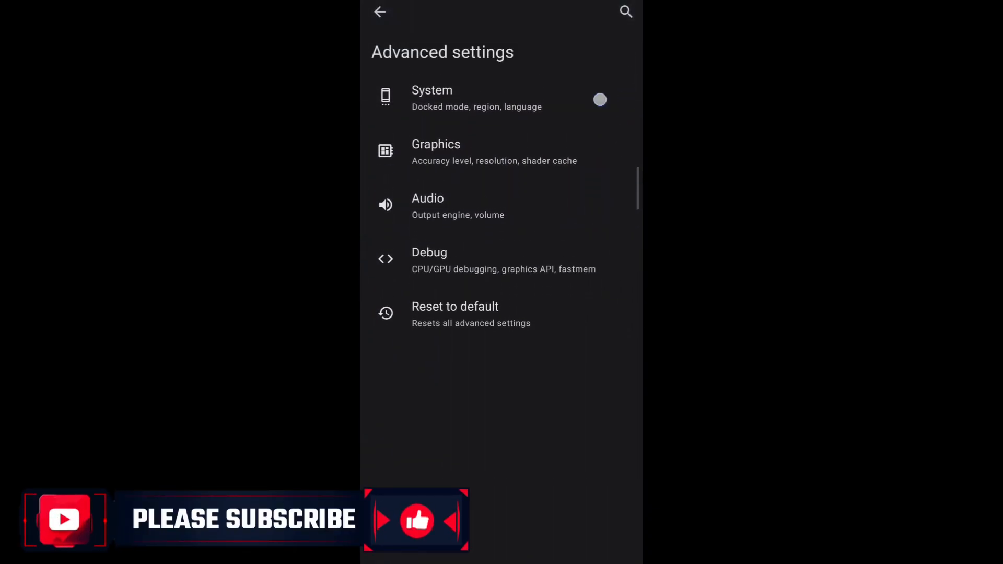
Step: In System settings, toggle Limit speed off and on, leaving it enabled at 100%
click(432, 98)
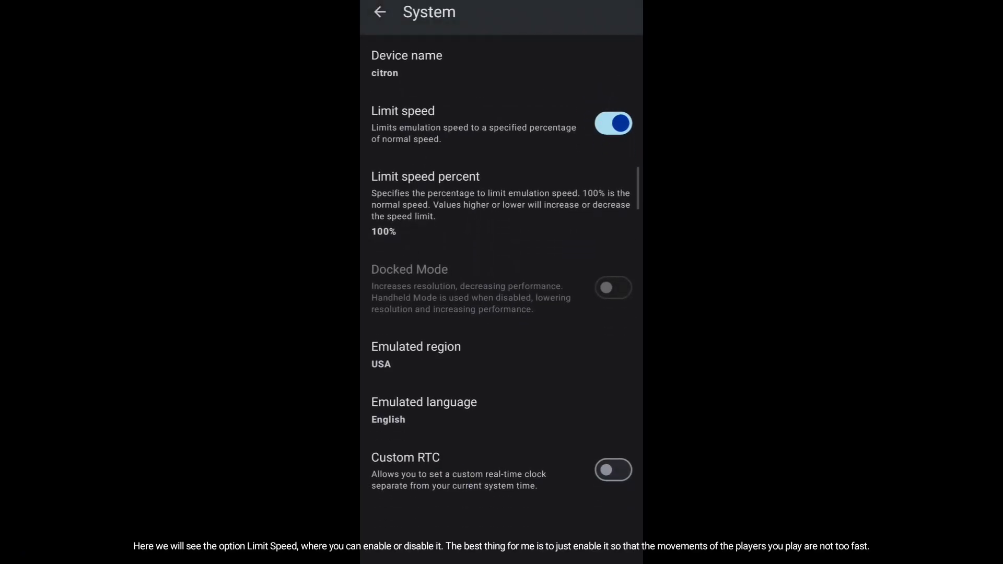
click(612, 122)
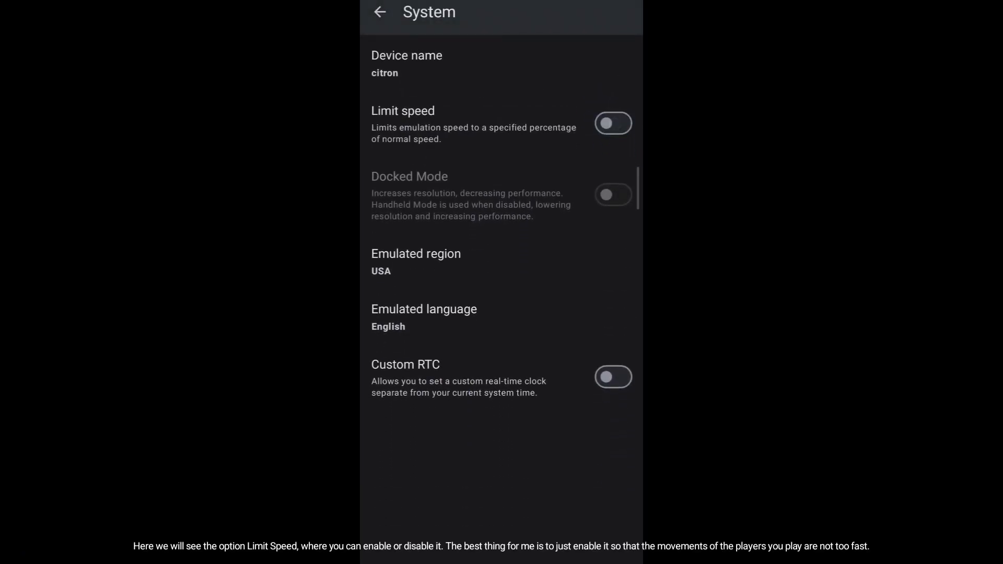
click(612, 123)
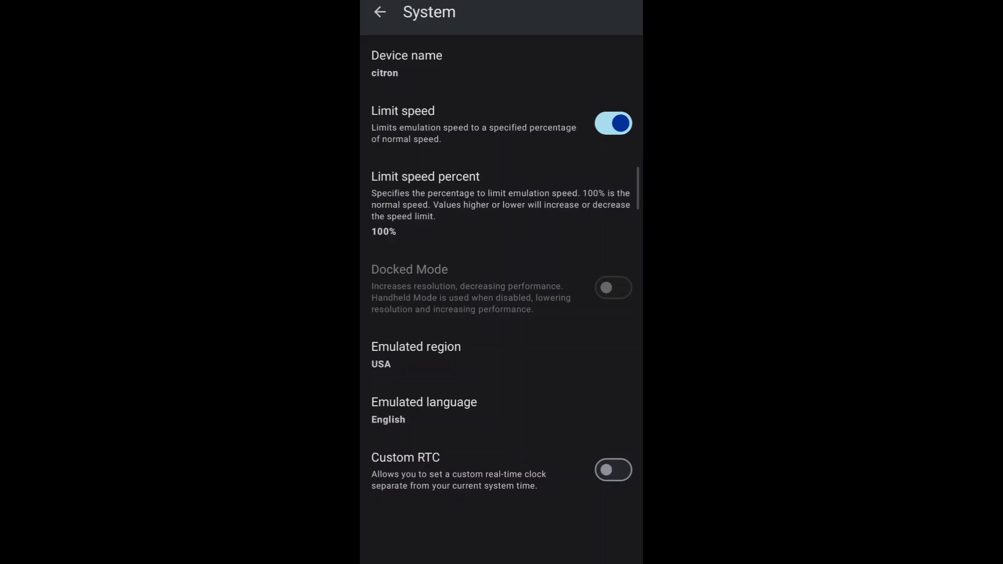
click(611, 123)
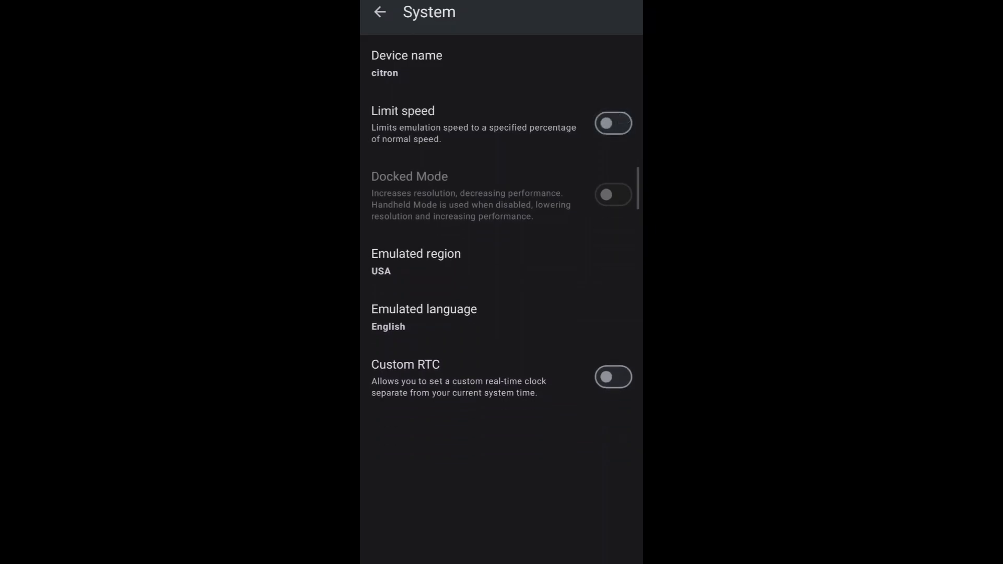
click(612, 123)
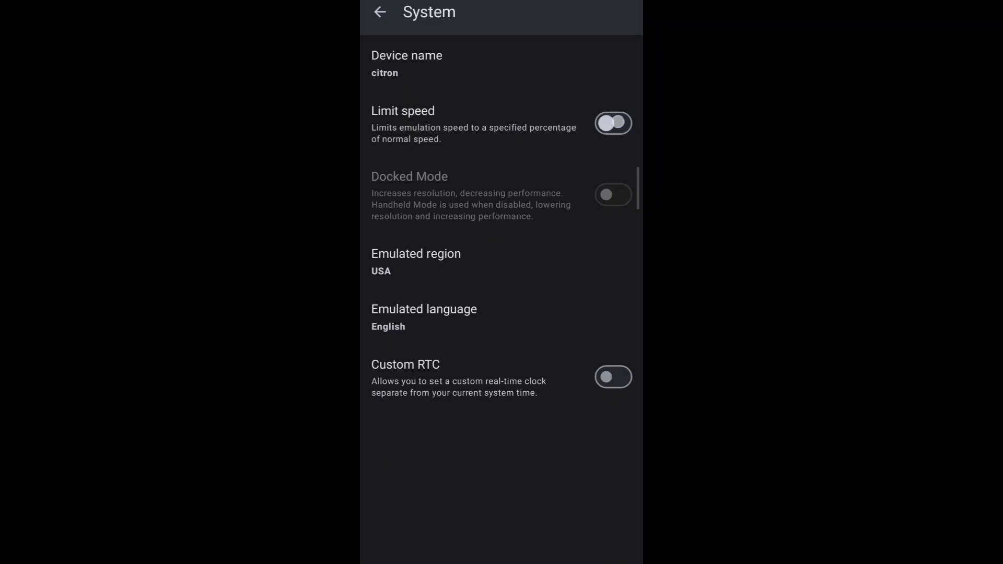
click(611, 122)
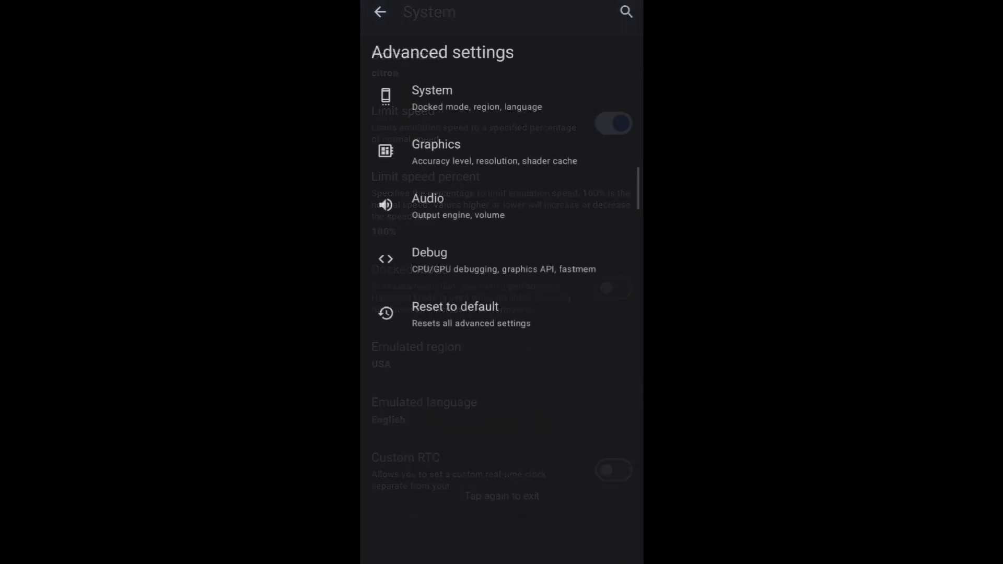
Step: Set the Graphics Accuracy level to High
click(436, 152)
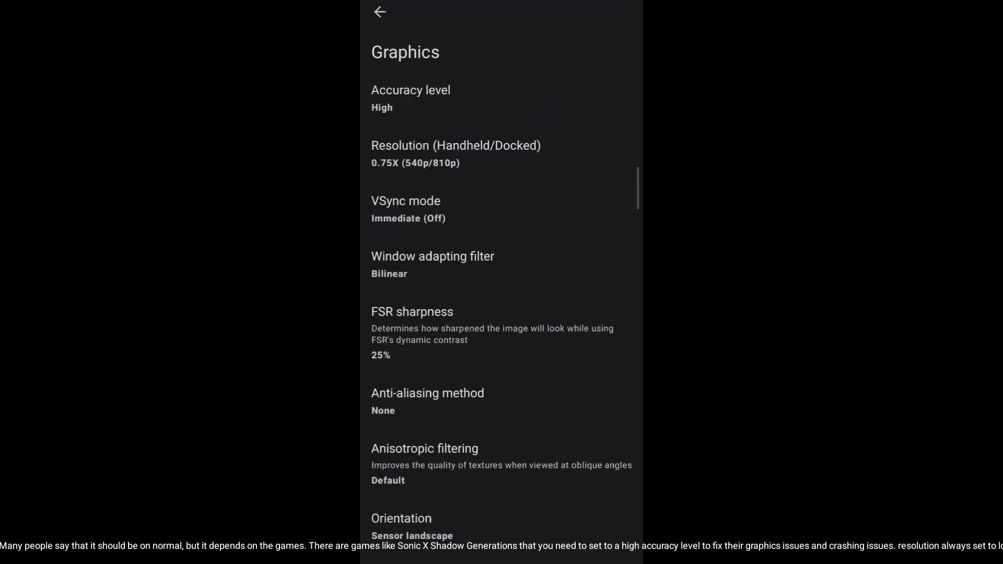
click(410, 99)
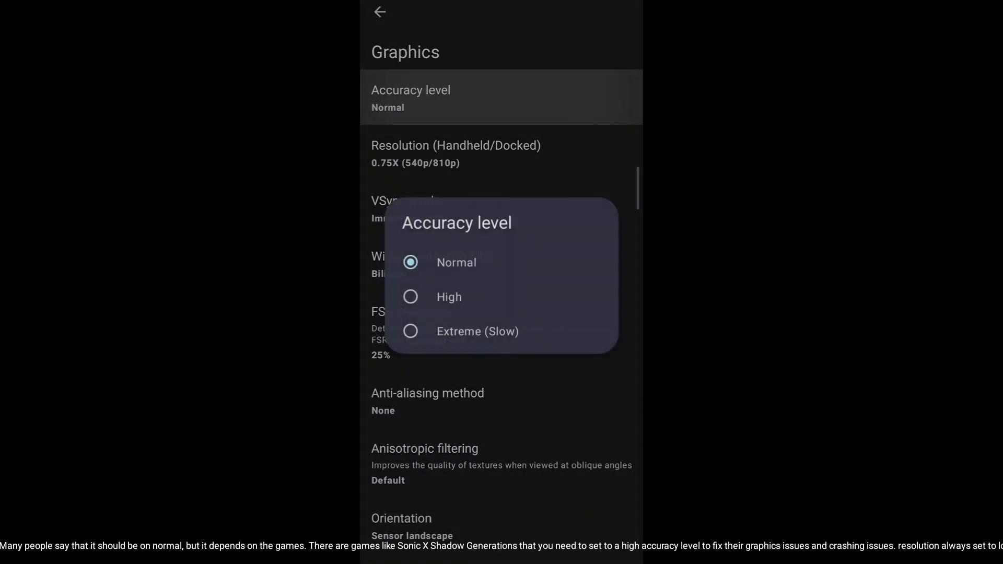
click(448, 296)
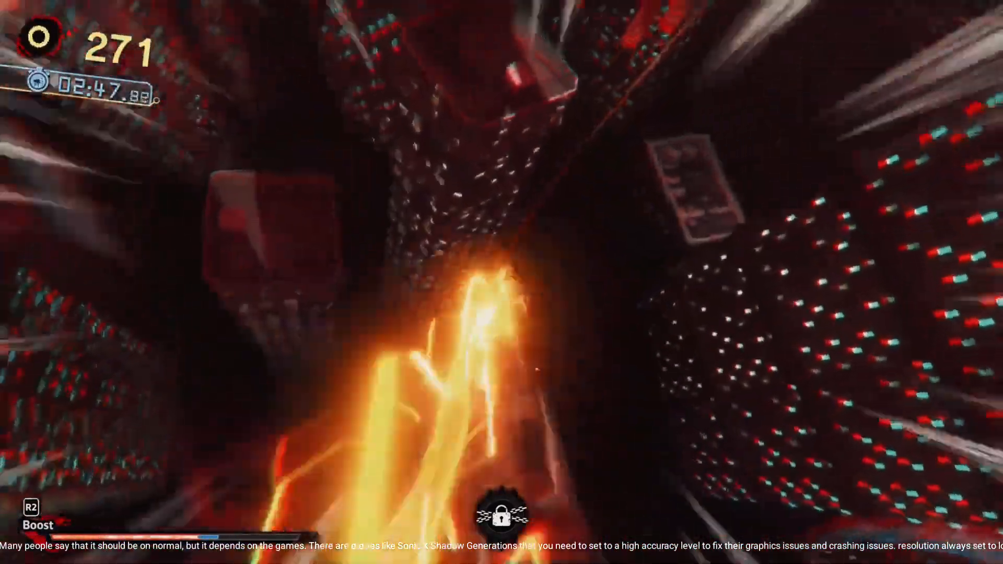
click(454, 154)
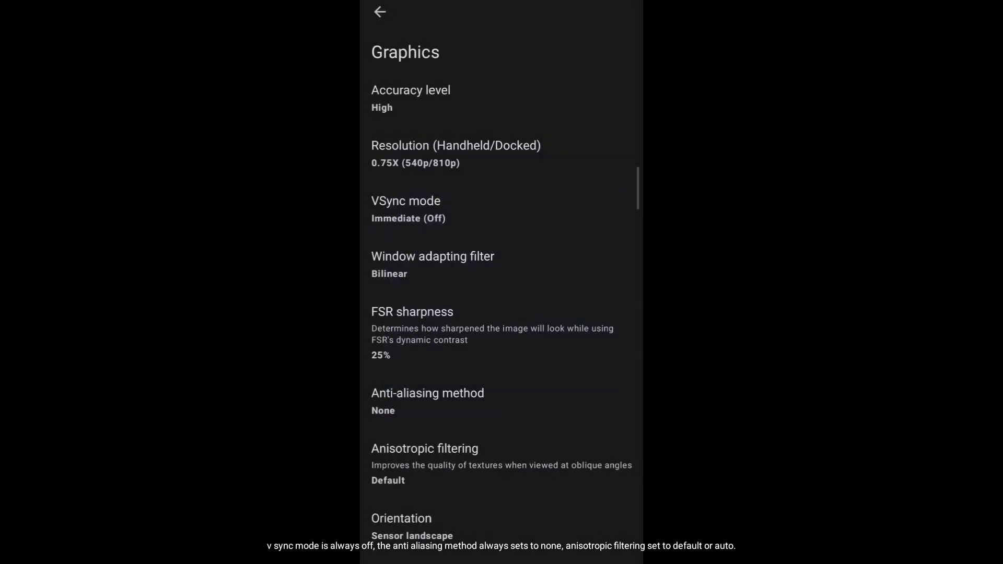
Step: Switch off Use reactive flushing and try the asynchronous shaders switch
click(427, 392)
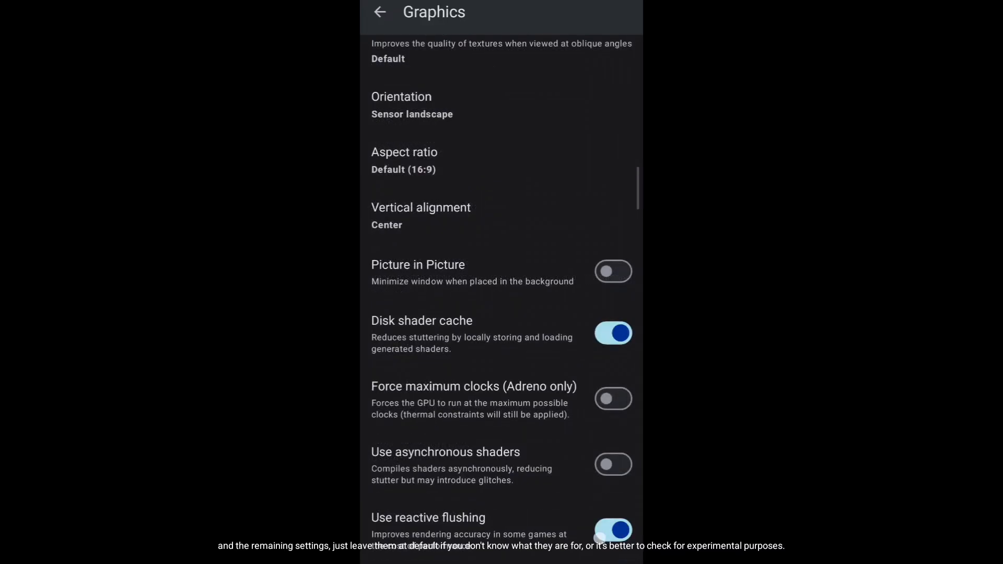
click(612, 529)
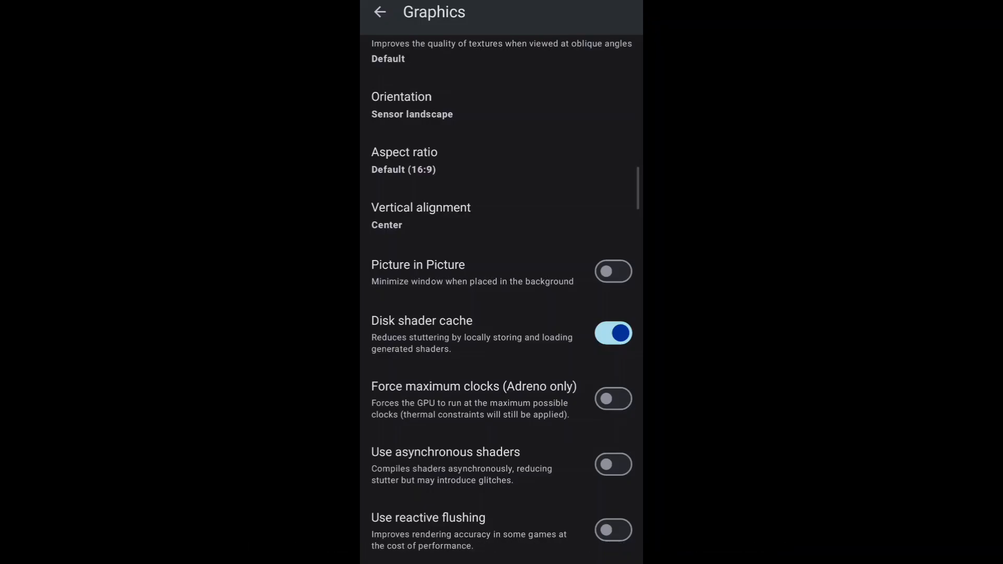
click(612, 463)
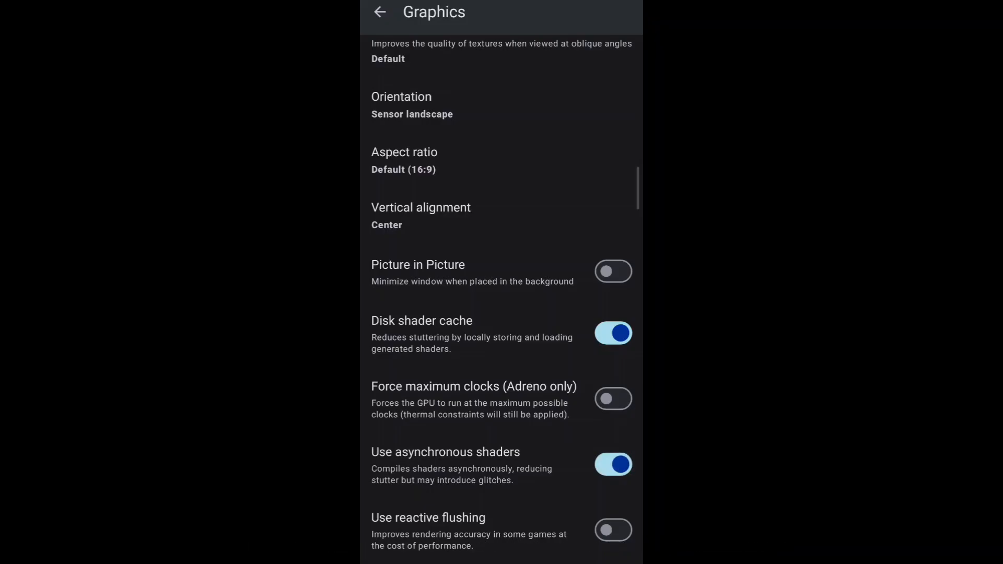
click(612, 464)
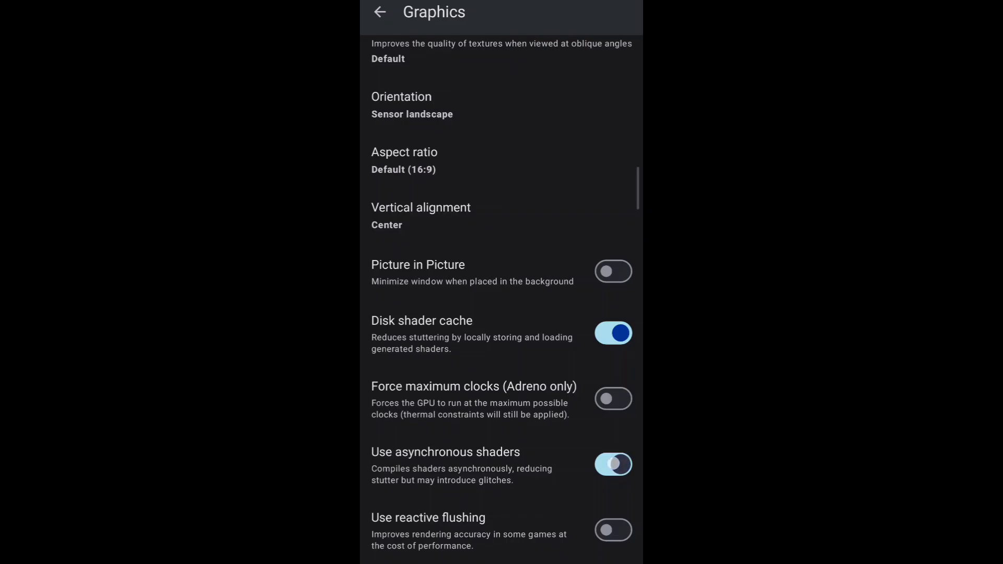
click(612, 464)
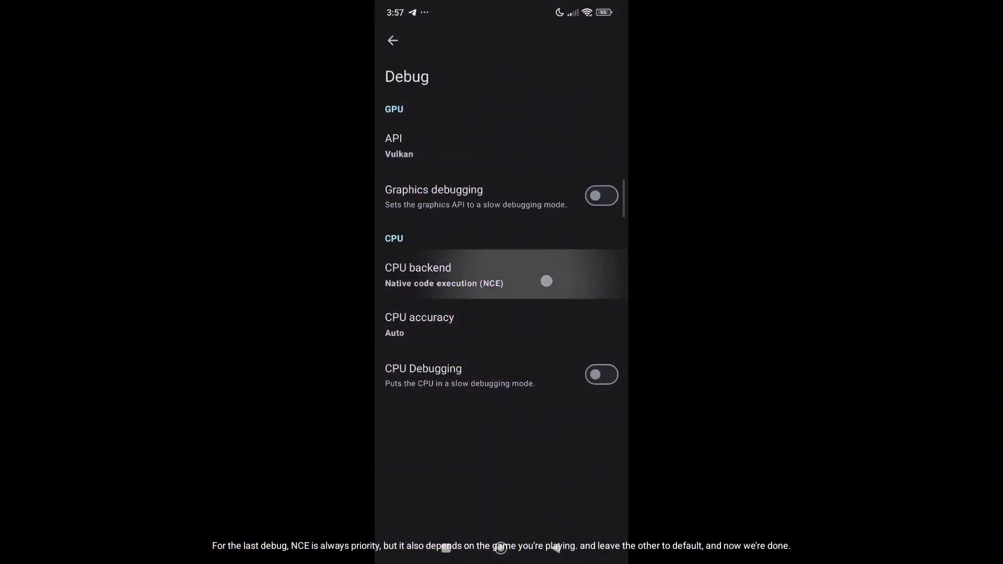
Step: Keep the Debug CPU backend on Native code execution (NCE)
click(441, 276)
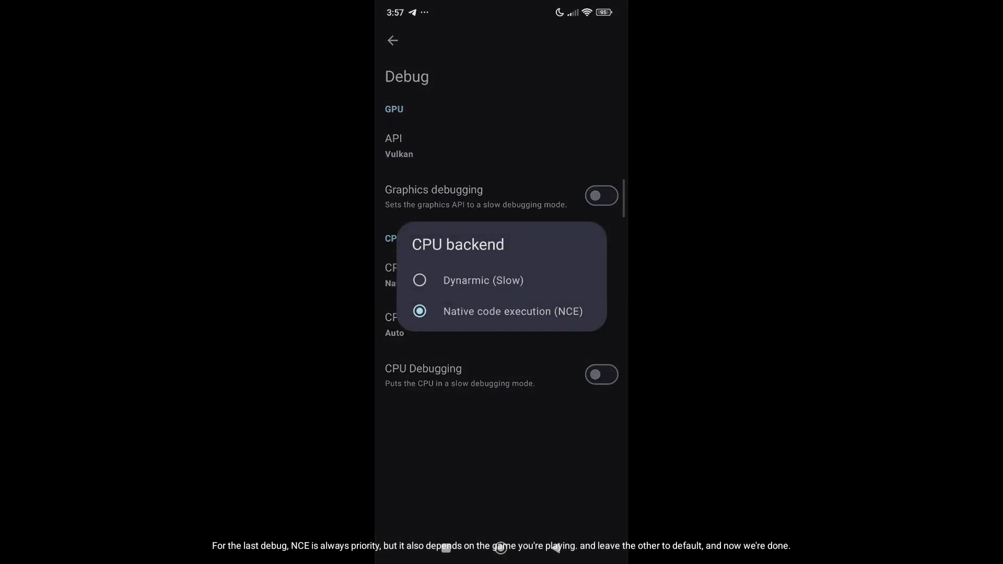
click(512, 311)
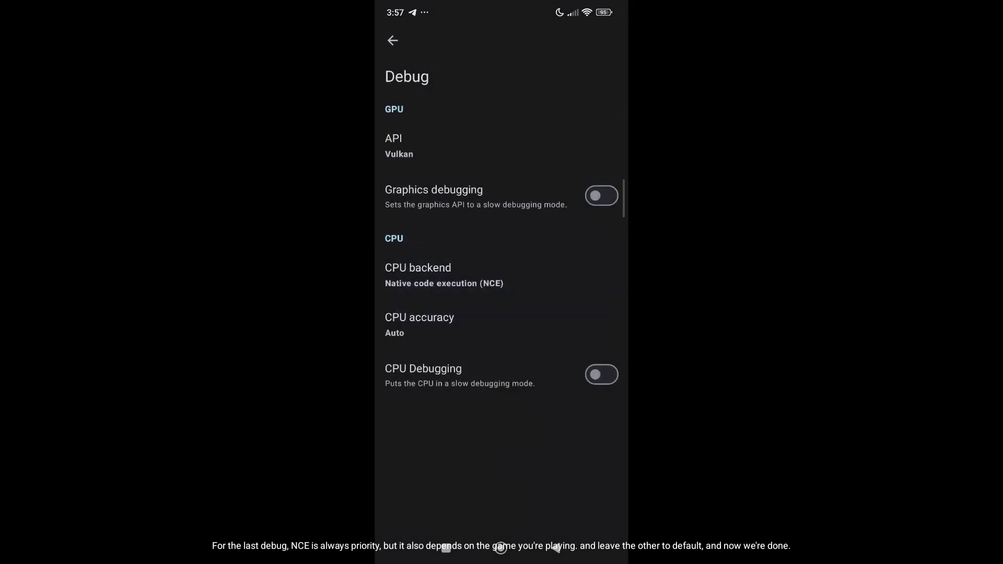
click(393, 146)
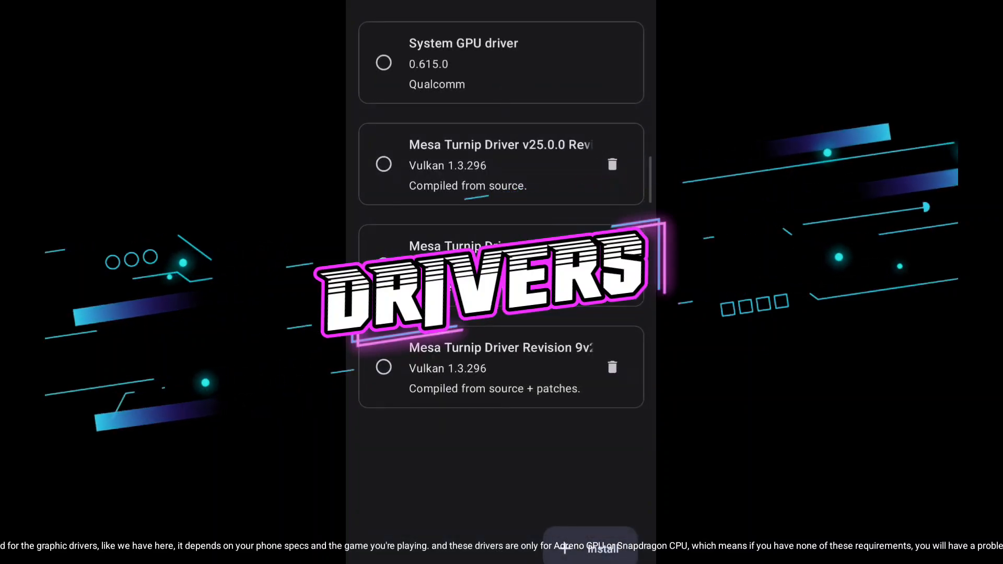
Step: Open the GPU driver manager listing the Qualcomm system driver and Mesa Turnip drivers
click(383, 265)
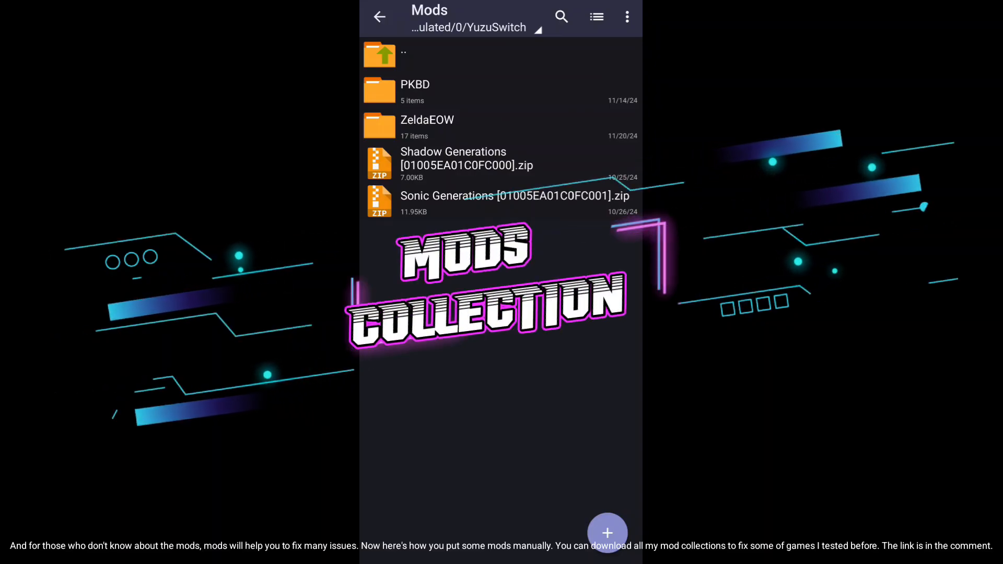
Step: Browse to Android/data/org.citron.citron_emu/files/load and scroll through the game ID folders
click(454, 158)
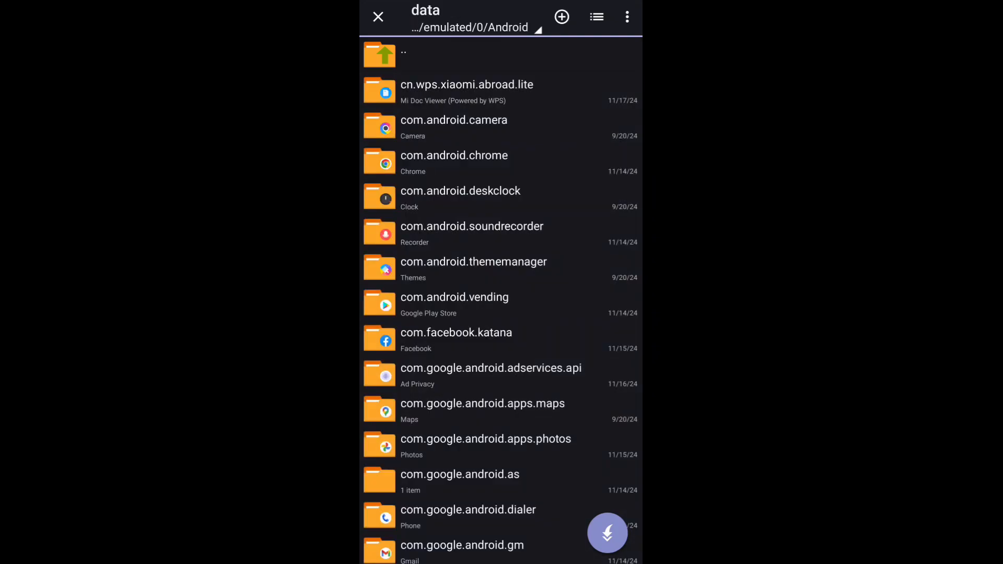
scroll(down, 3)
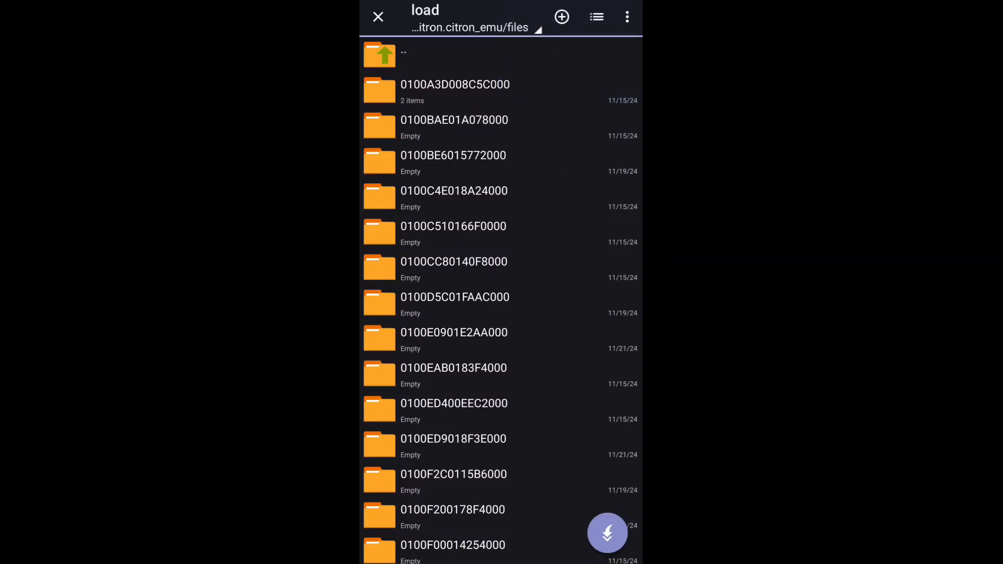
scroll(down, 3)
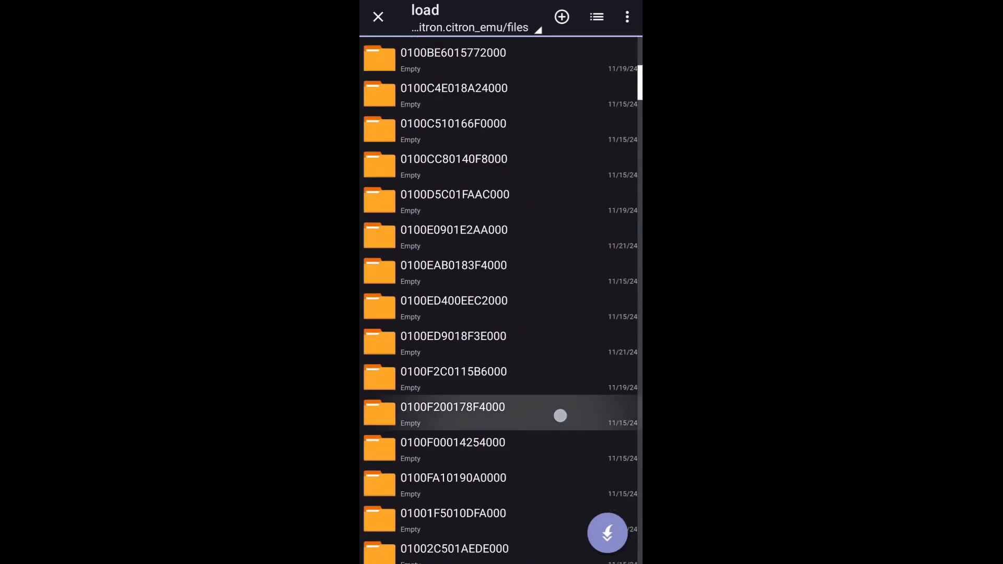
scroll(down, 3)
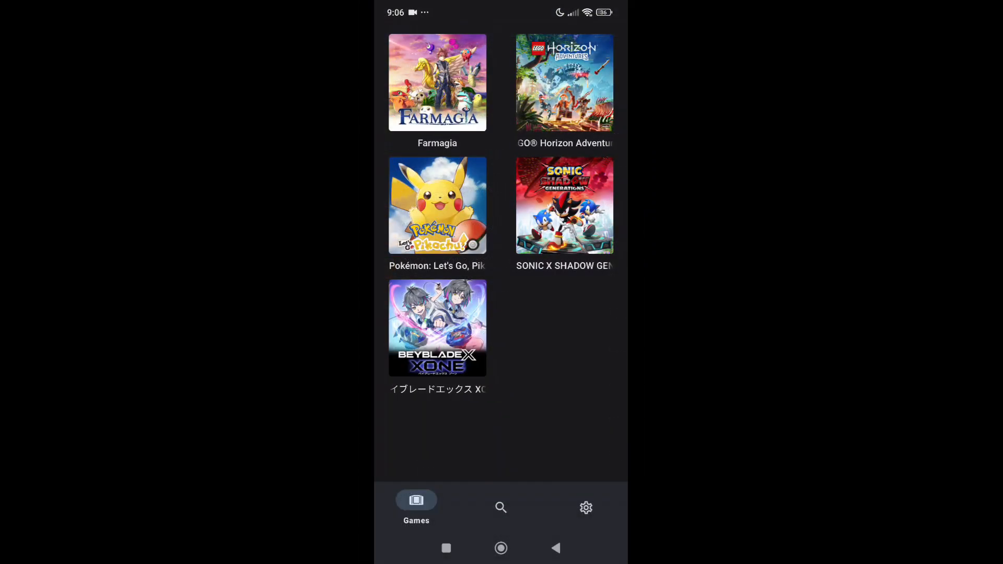
Step: Check Sonic X Shadow Generations add-ons: 120FPS, 60FPS, ultrawide and detail mods enabled
click(564, 205)
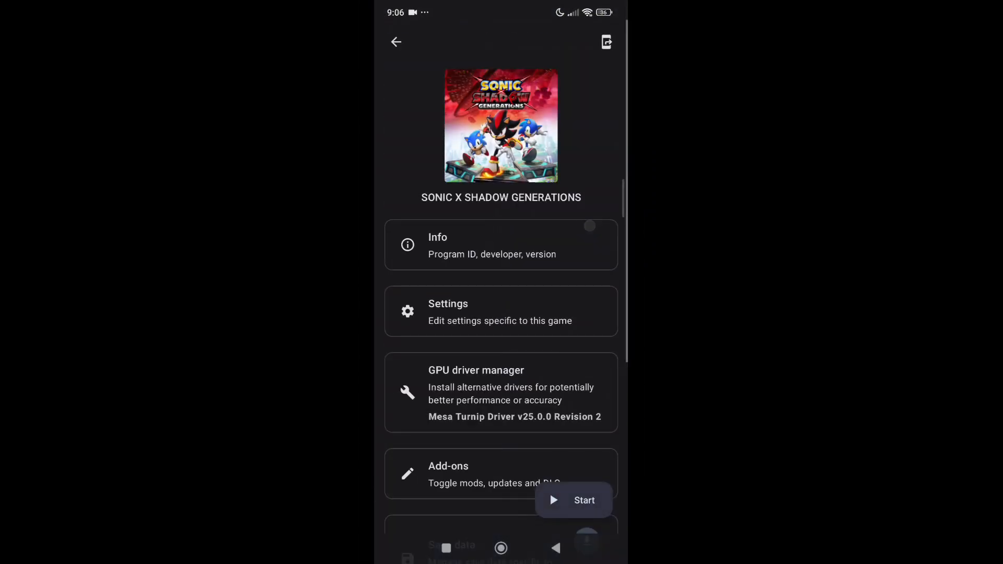
scroll(down, 3)
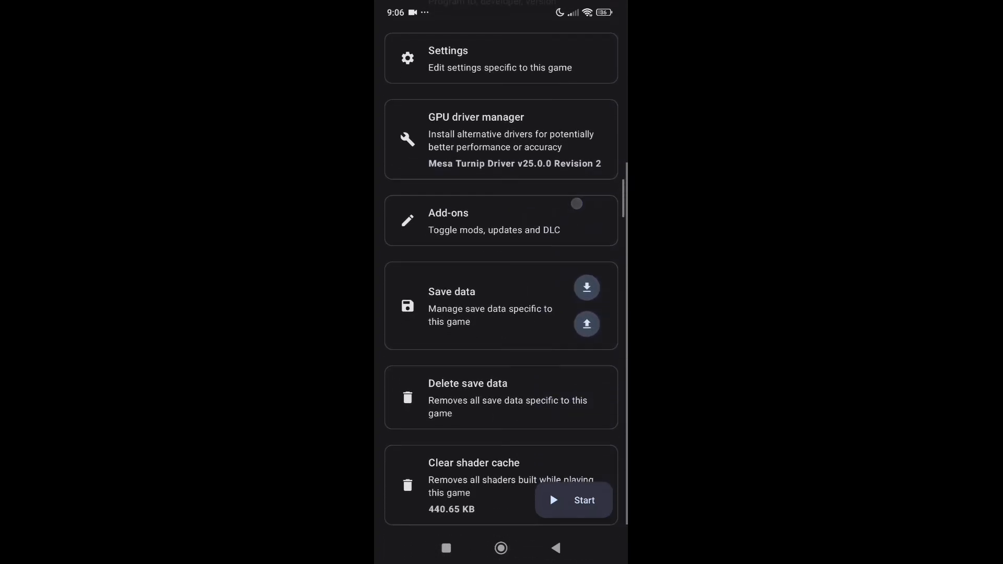
click(492, 219)
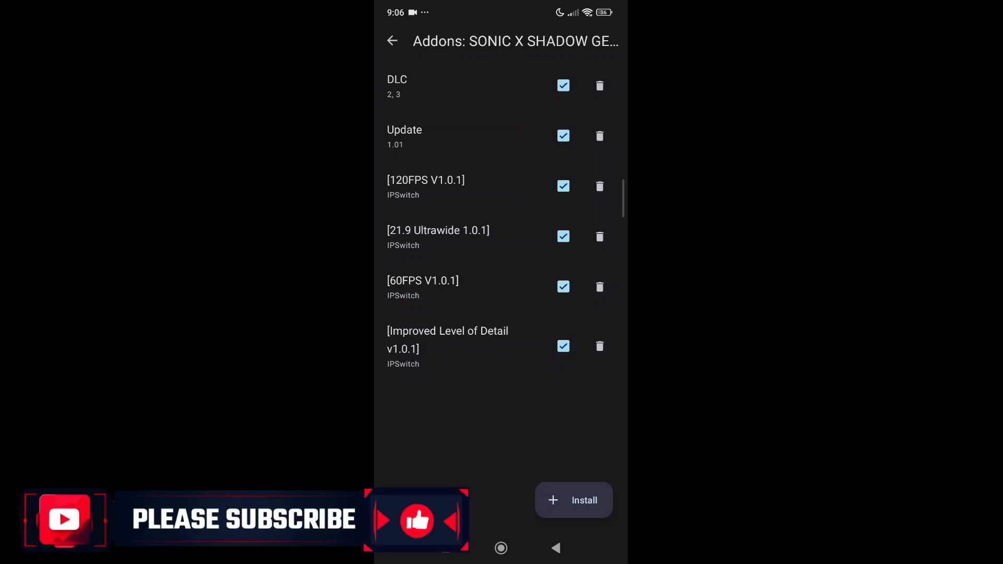
click(563, 236)
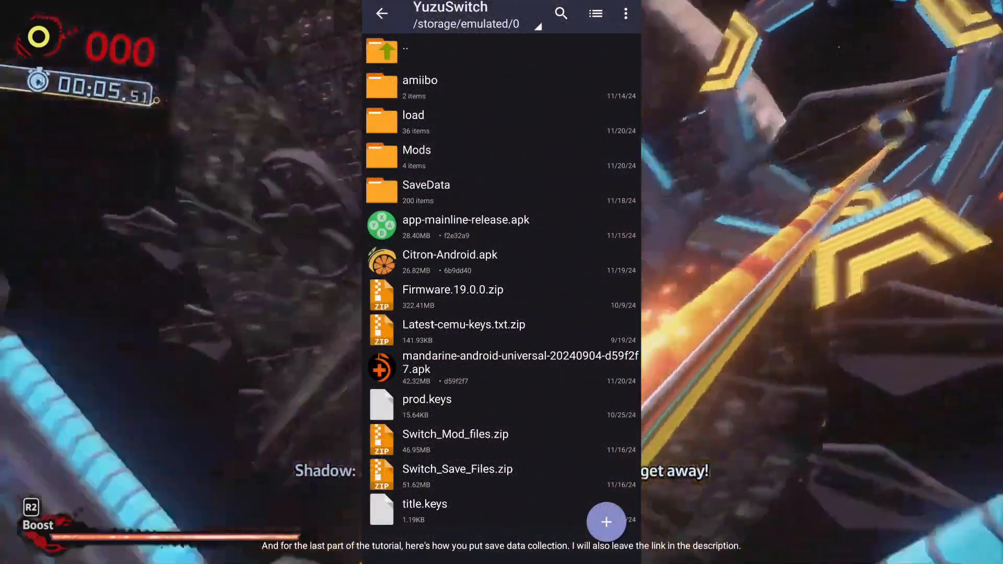
Step: Select all 200 folders inside SaveData and copy them
click(426, 191)
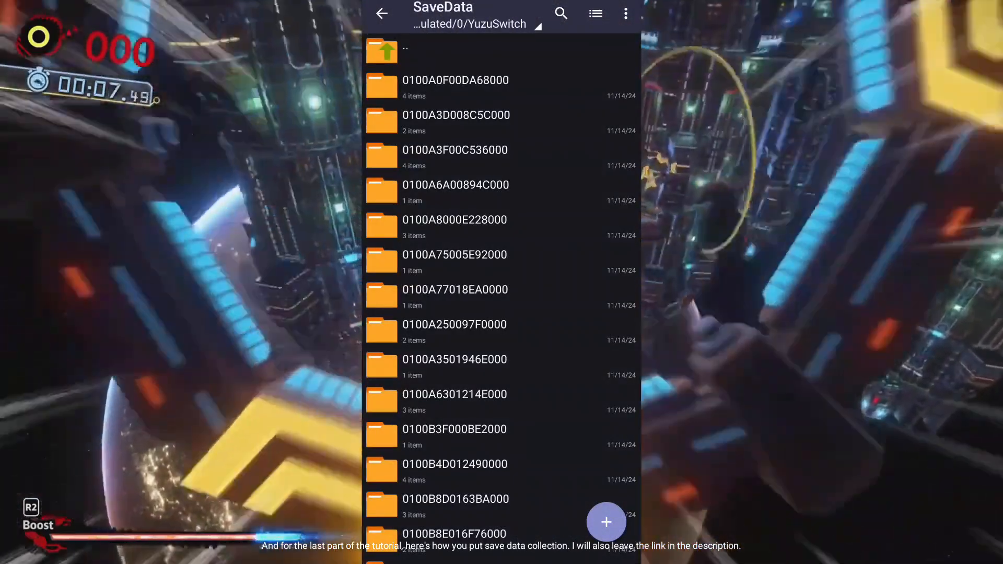
click(624, 13)
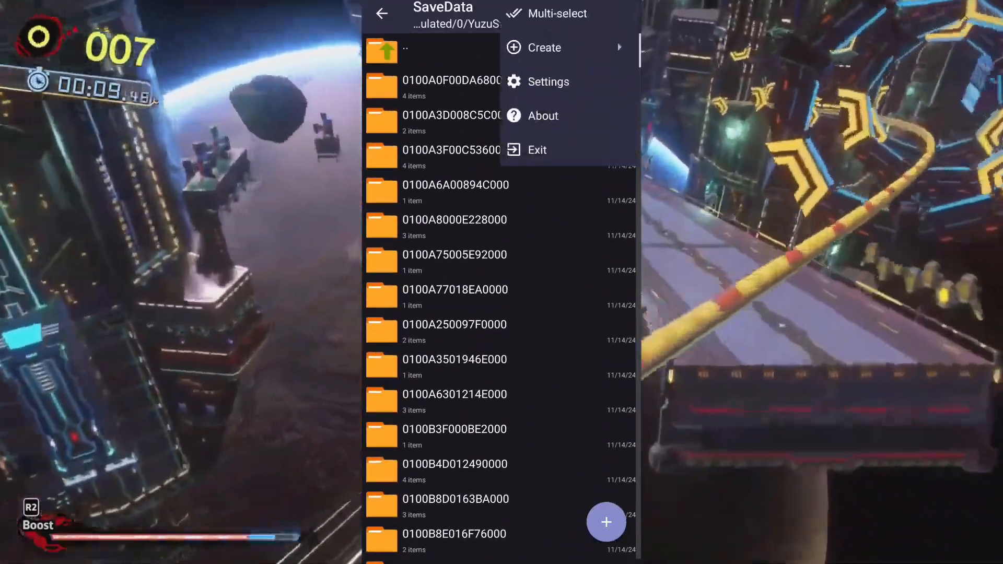
click(556, 12)
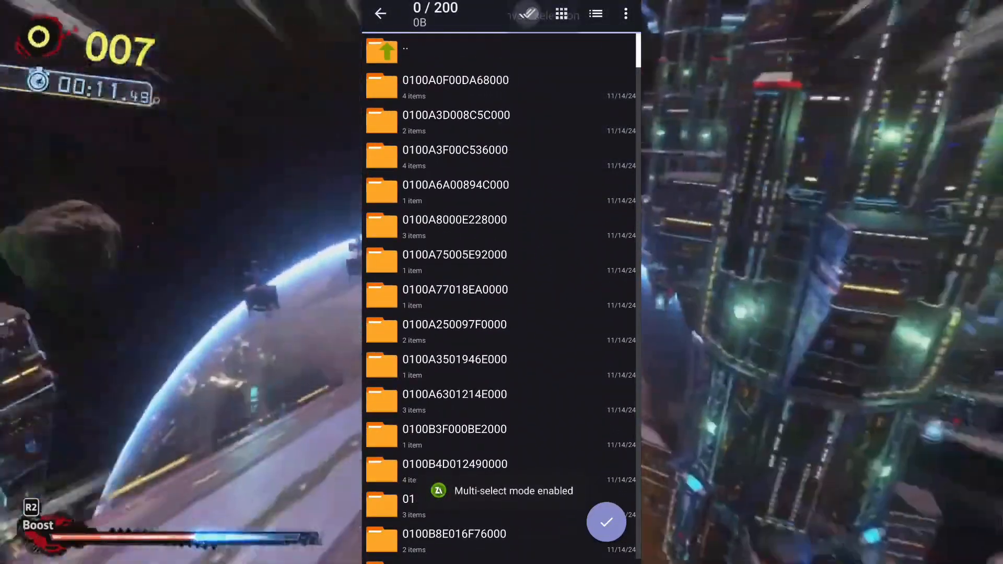
click(526, 13)
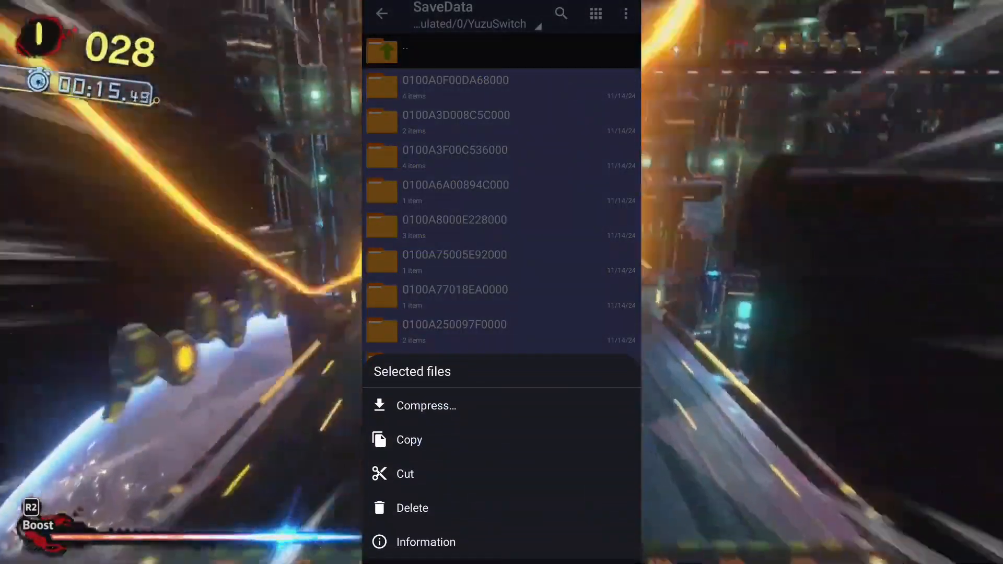
click(408, 439)
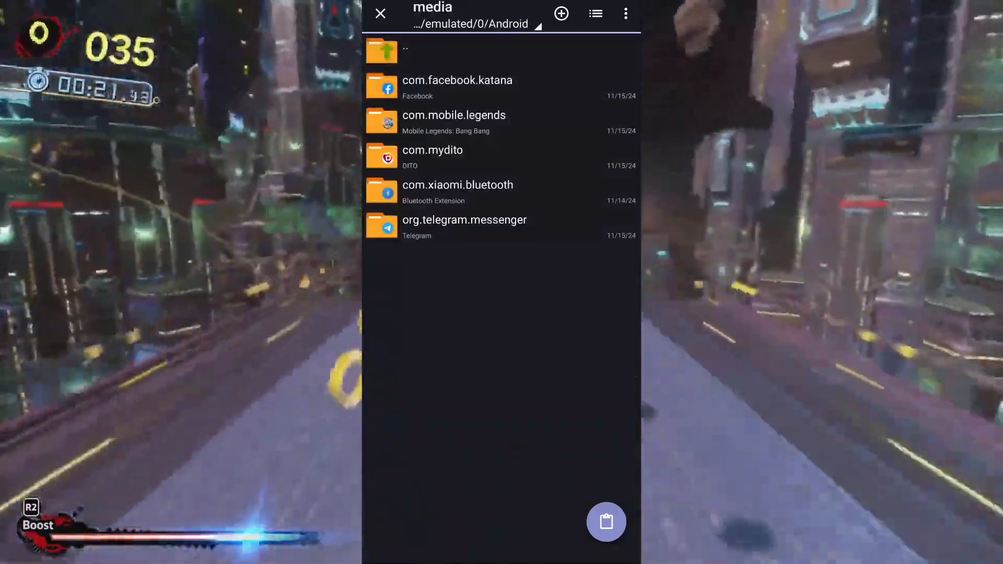
Step: Browse to Android/data/org.citron.citron_emu/files/nand/user/save as the destination
click(405, 50)
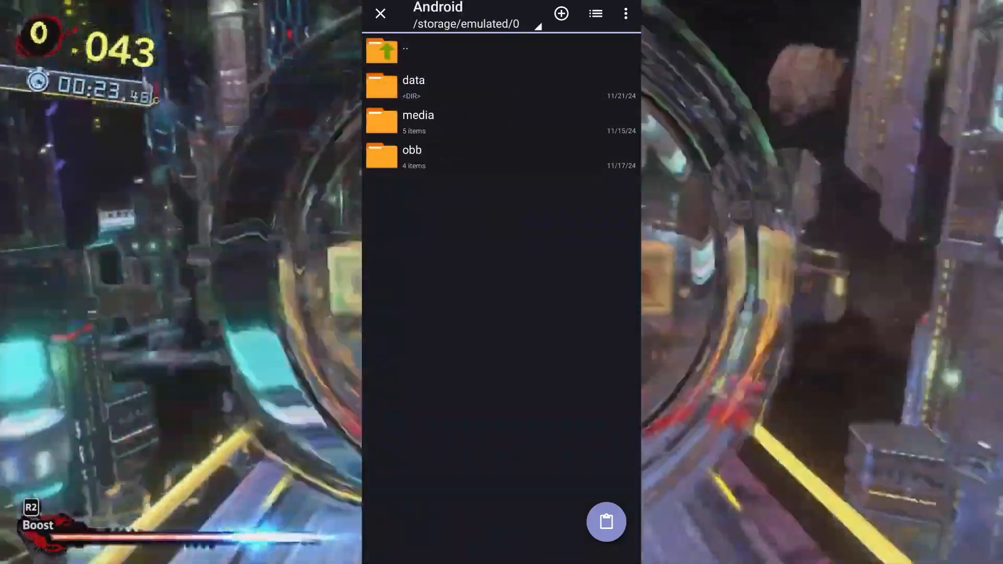
click(413, 86)
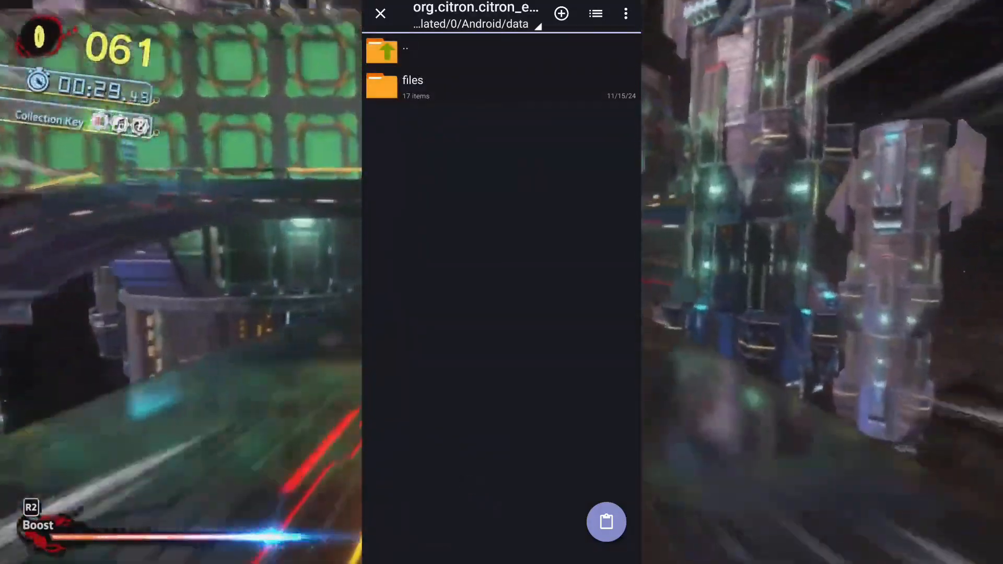
click(412, 86)
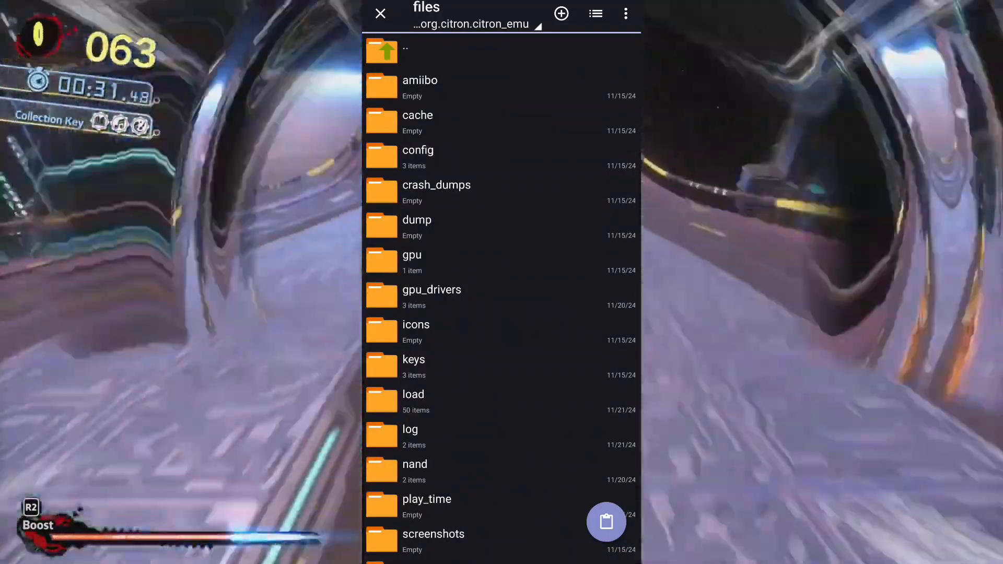
scroll(down, 3)
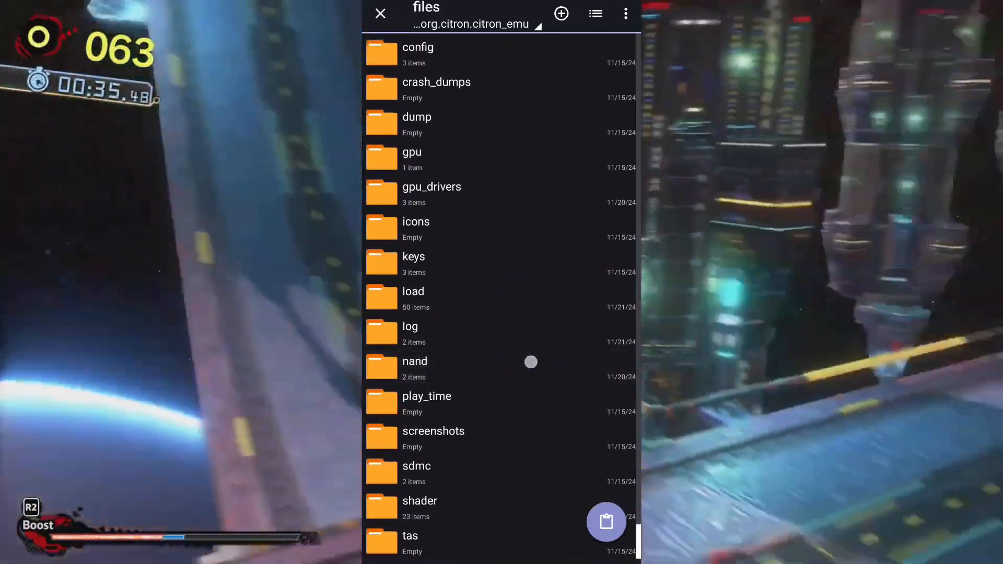
click(414, 367)
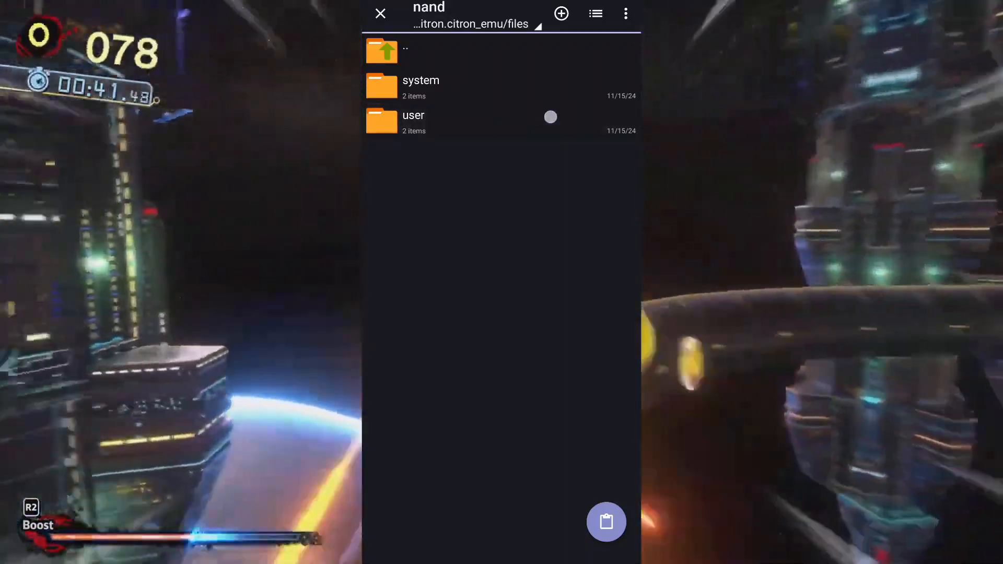
click(413, 116)
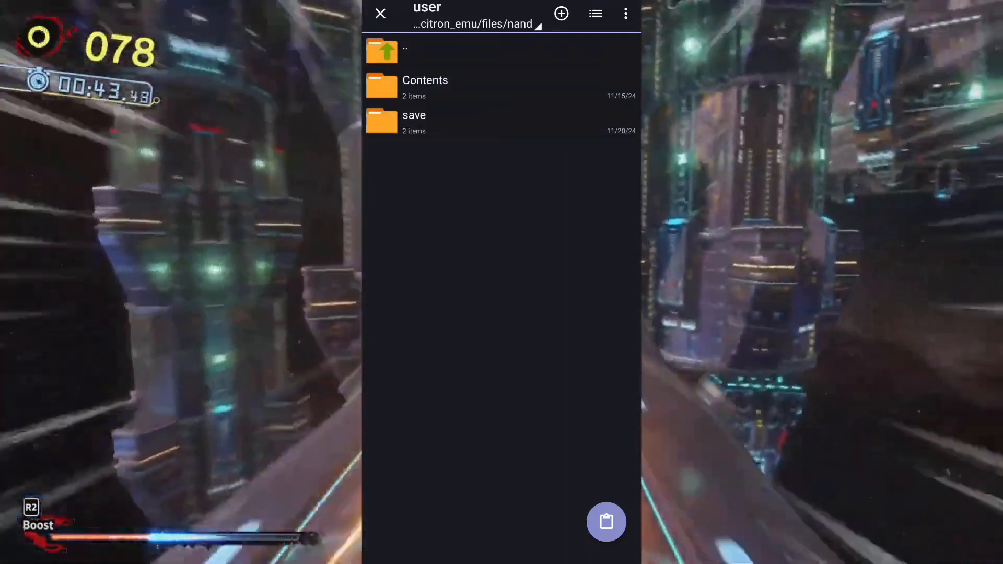
click(414, 121)
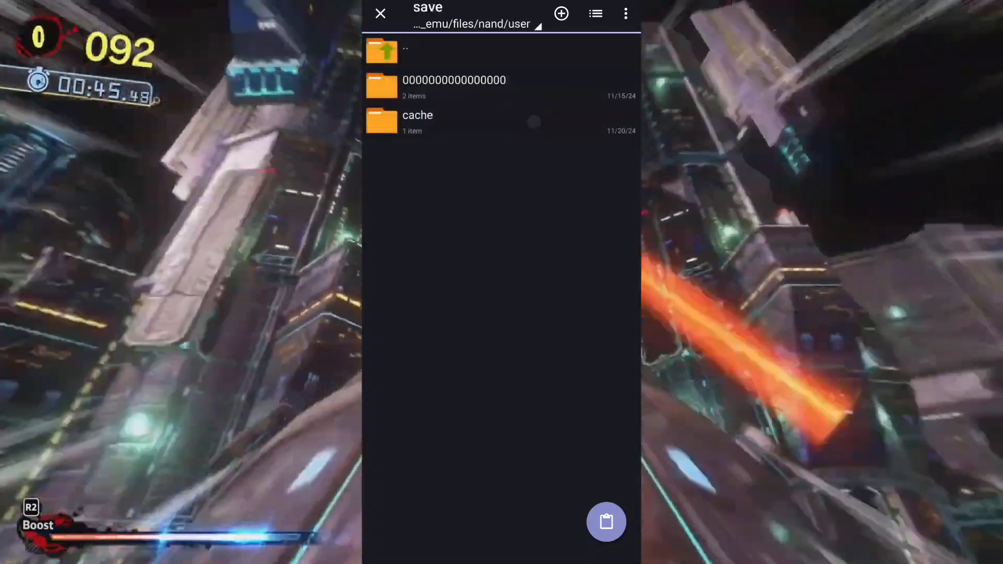